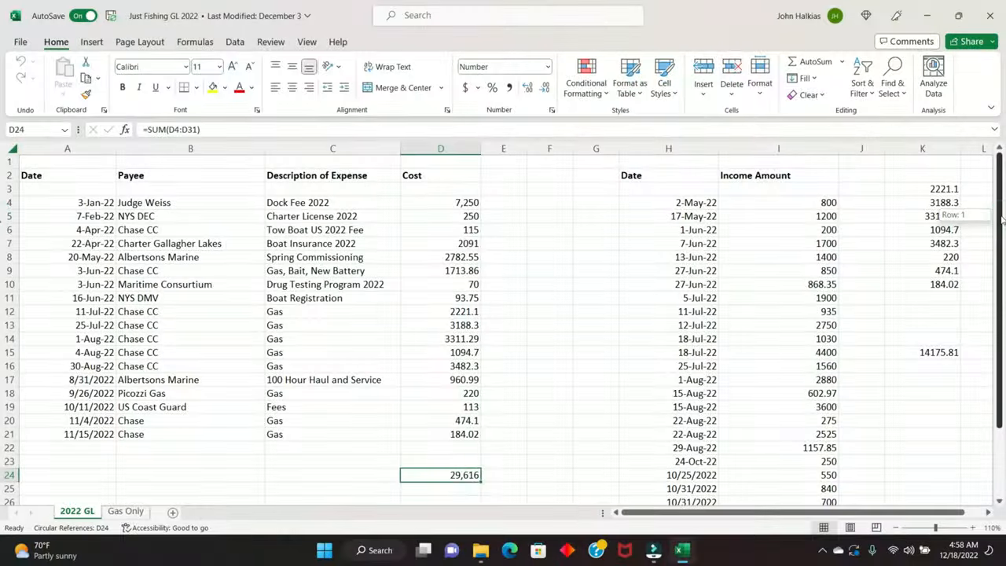
- Scroll down the 2022 GL sheet to the income total 34724.17 below the Income Amount column
scroll("down", 3)
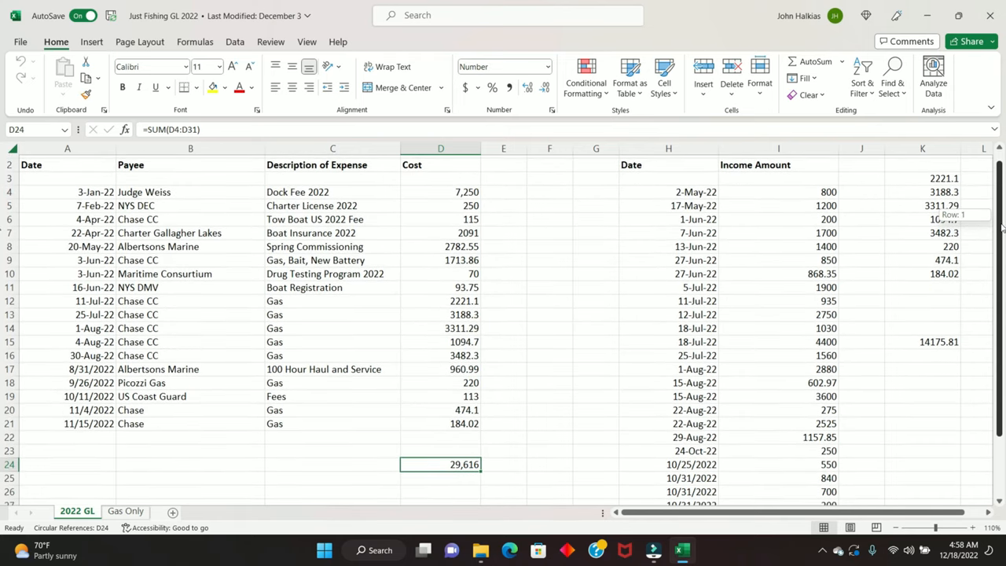
scroll("down", 3)
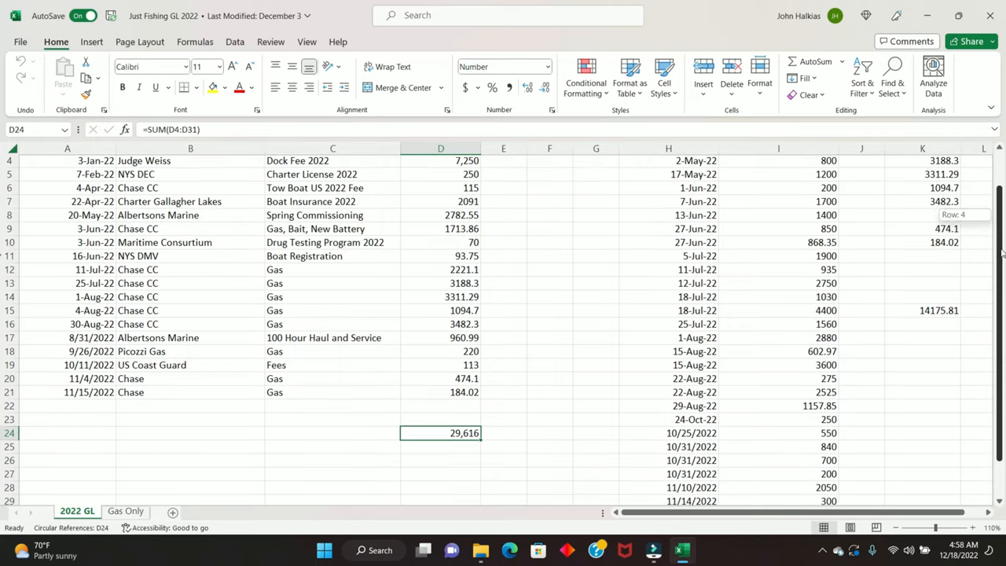
scroll("down", 3)
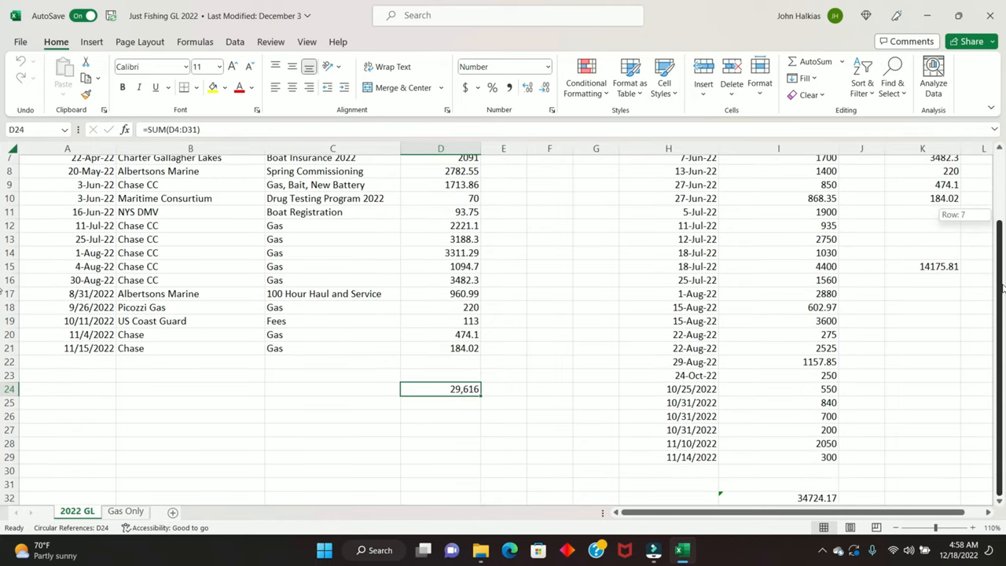
mouse_move(639, 396)
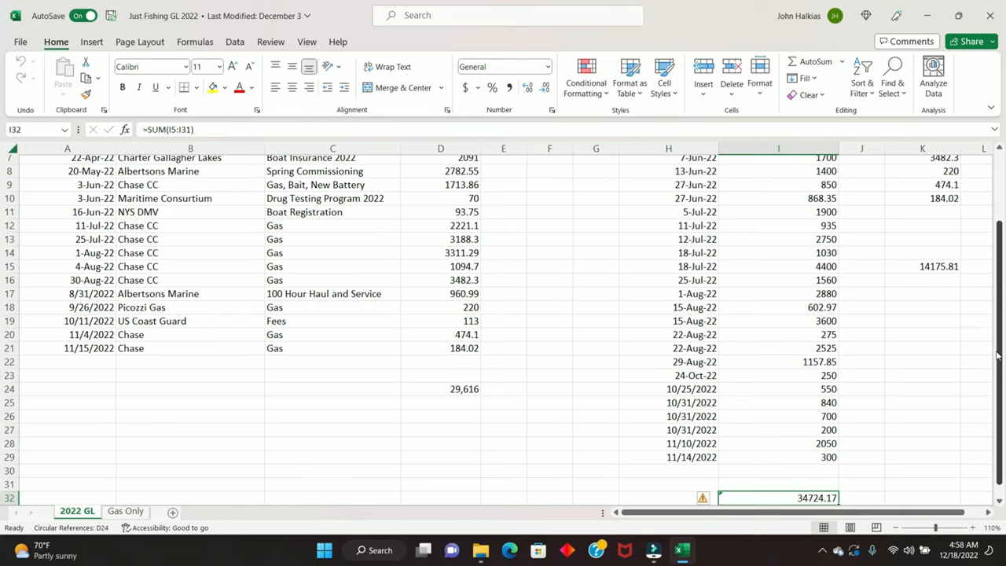
scroll("up", 3)
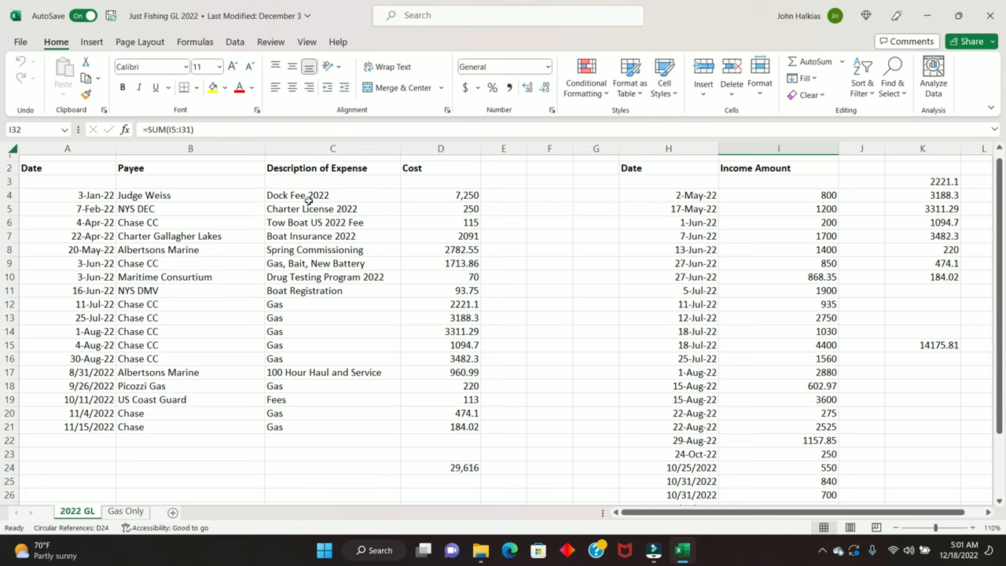
mouse_move(990, 235)
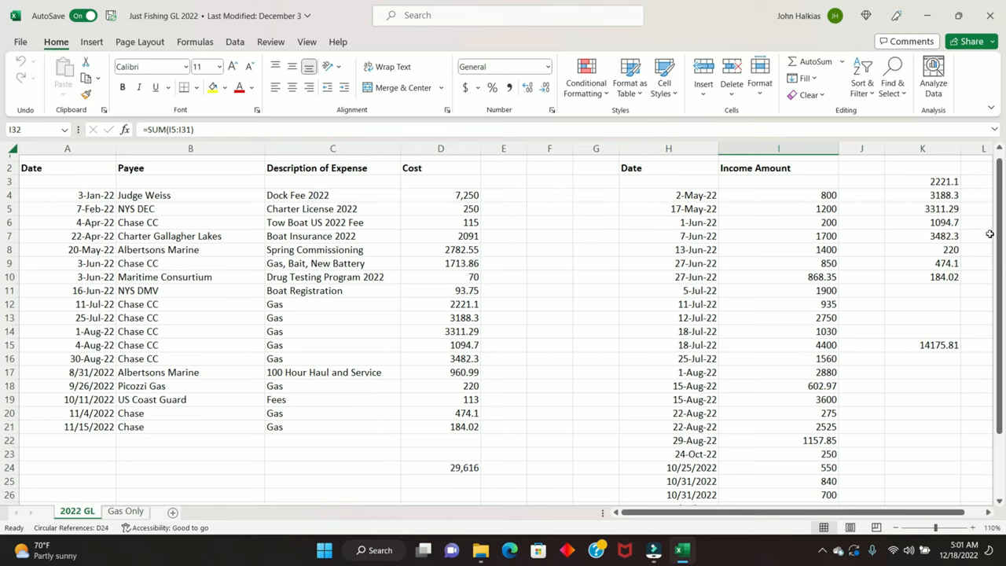
scroll("down", 3)
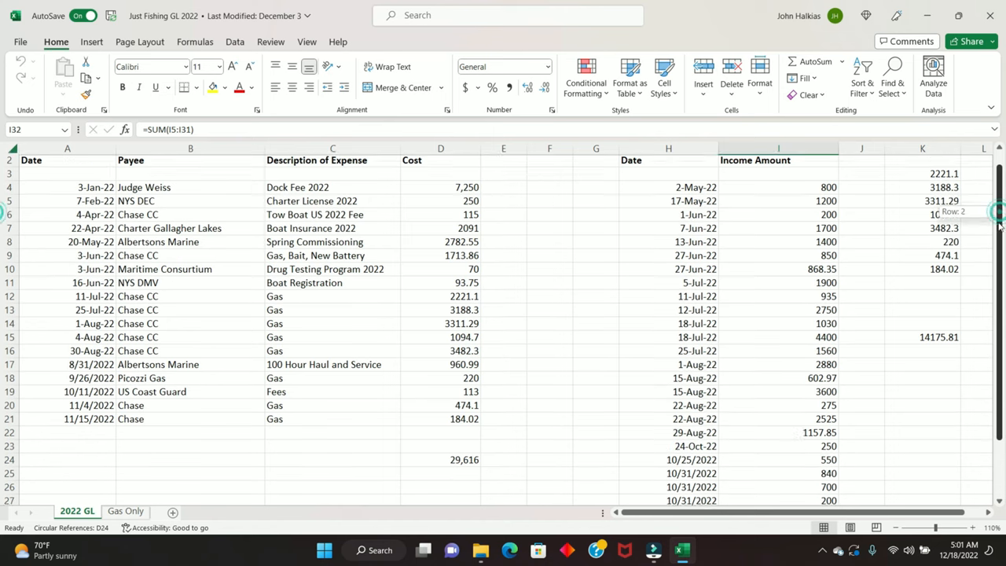
scroll("down", 3)
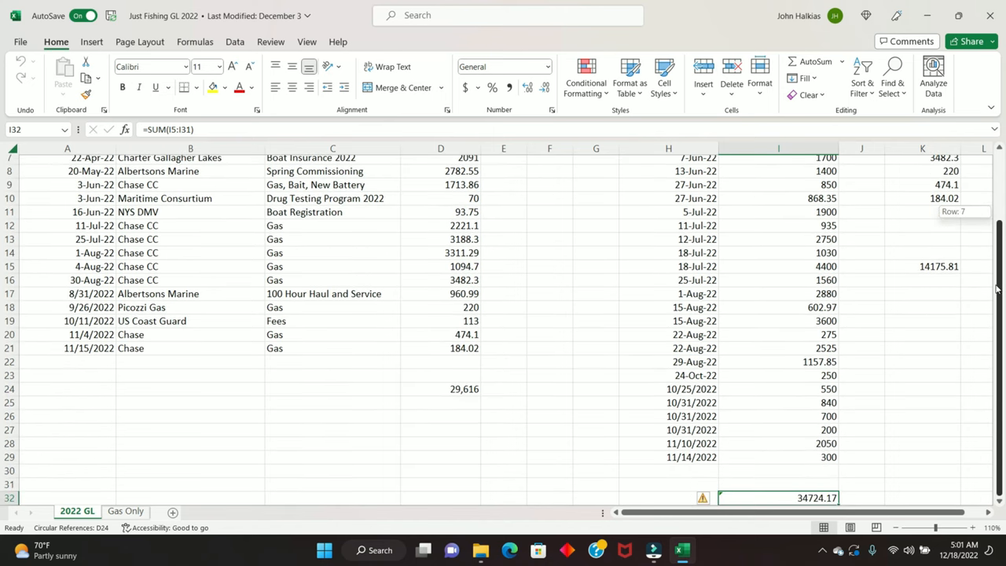
left_click(921, 362)
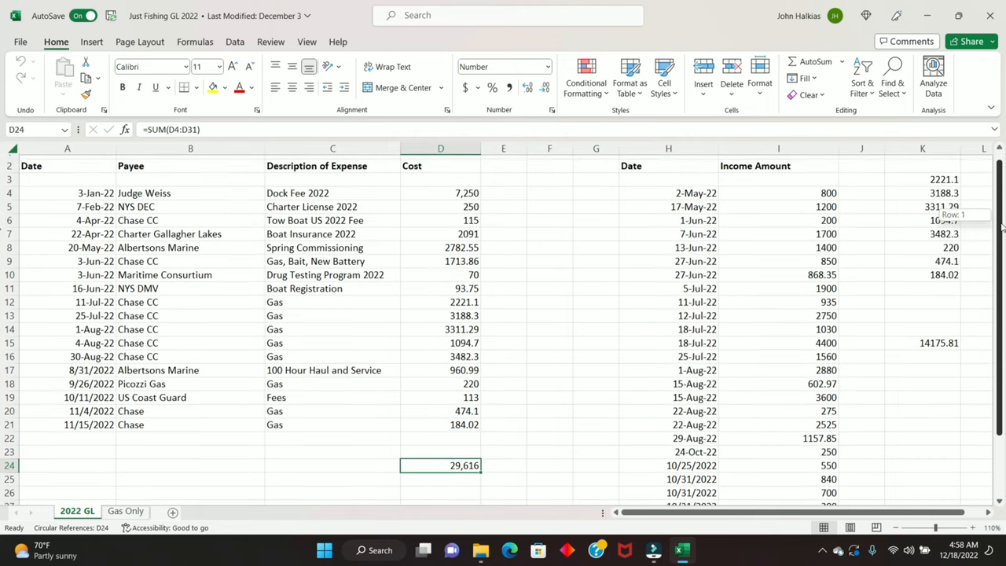
scroll("down", 3)
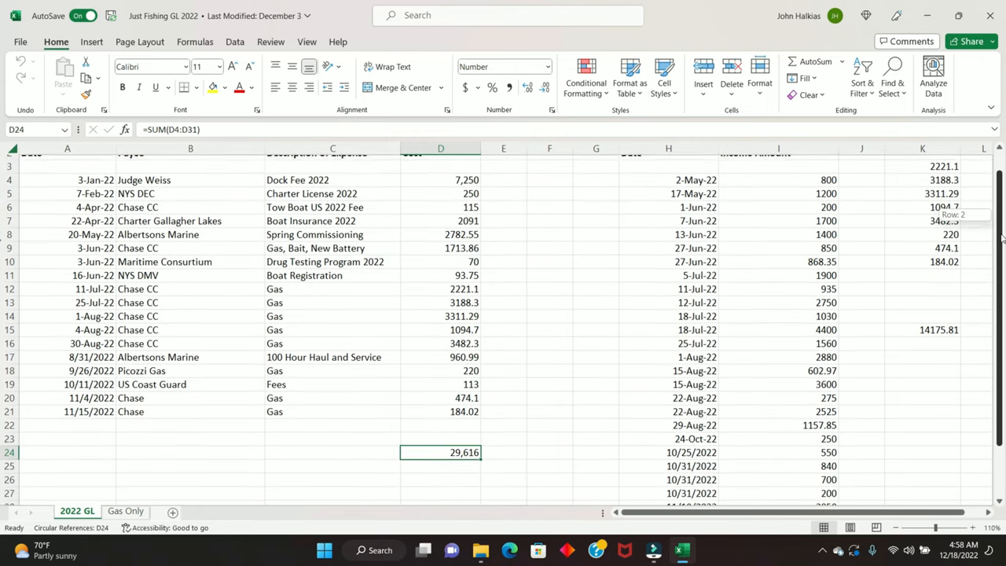
scroll("down", 3)
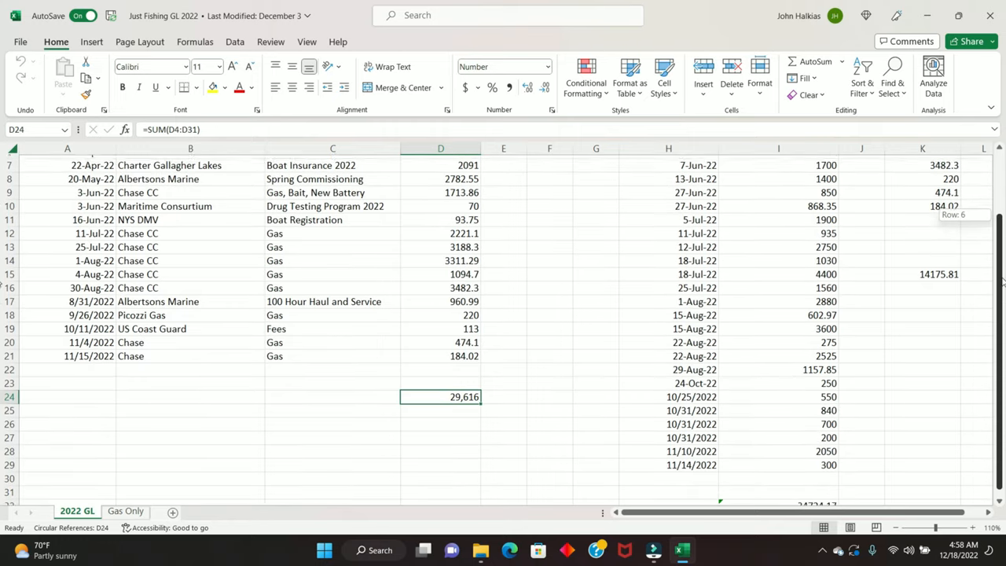
scroll("down", 3)
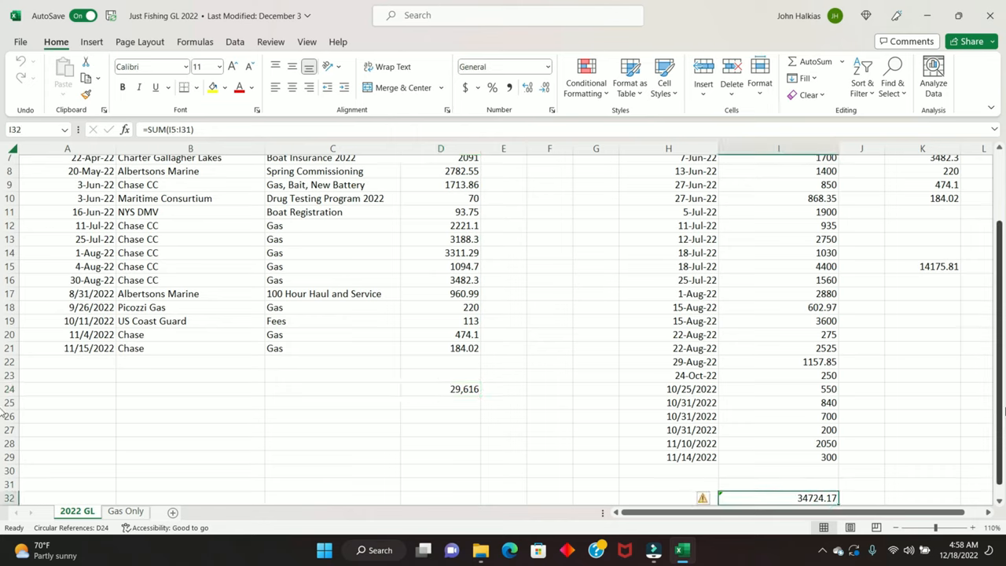
mouse_move(1000, 374)
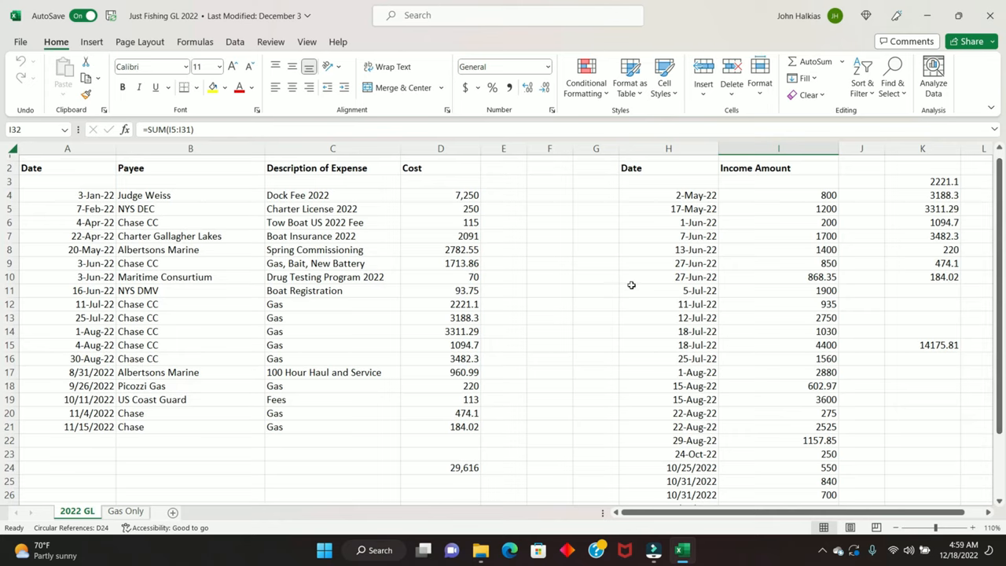
mouse_move(305, 201)
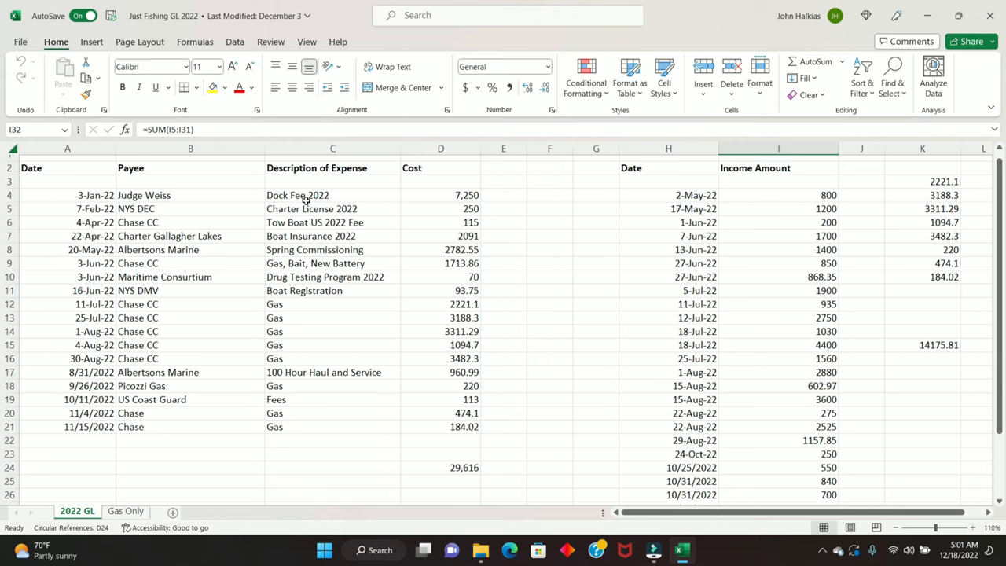
- Switch from the Excel ledger to the yacht charter IRS article in Edge
left_click(510, 550)
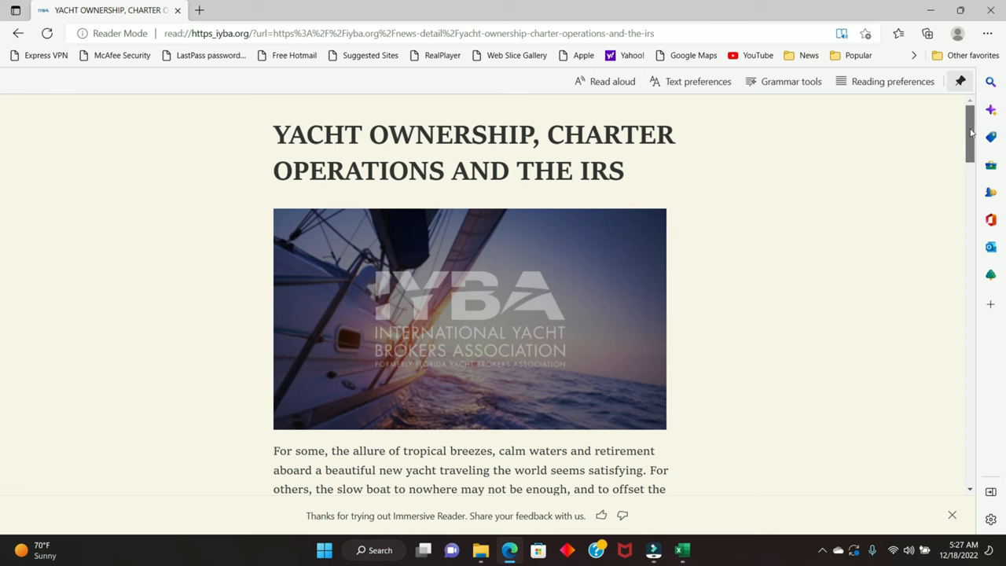
- Read the article's introduction, highlighting 'Recently' and the Hobby loss heading, then clear the highlight
scroll("down", 3)
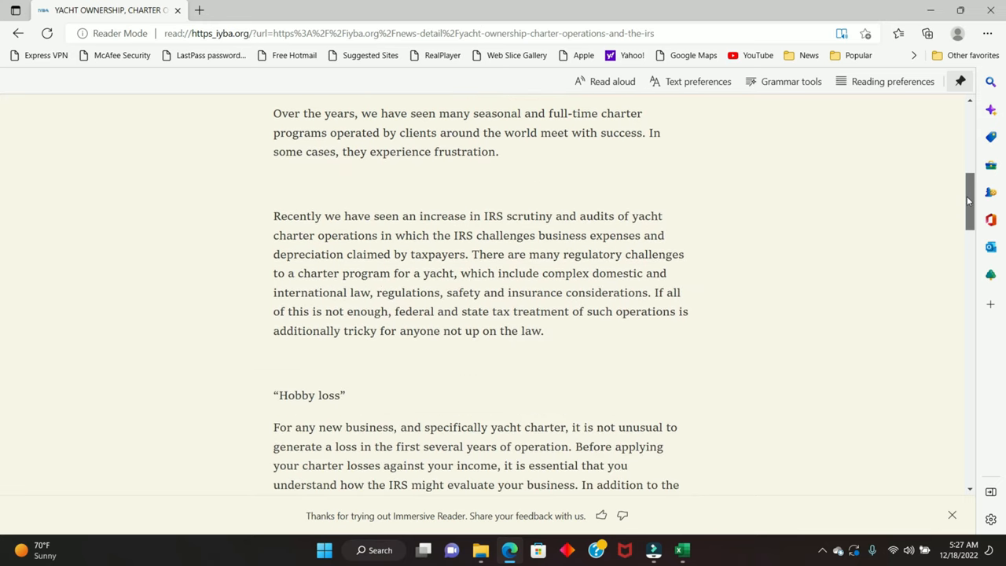
scroll("down", 3)
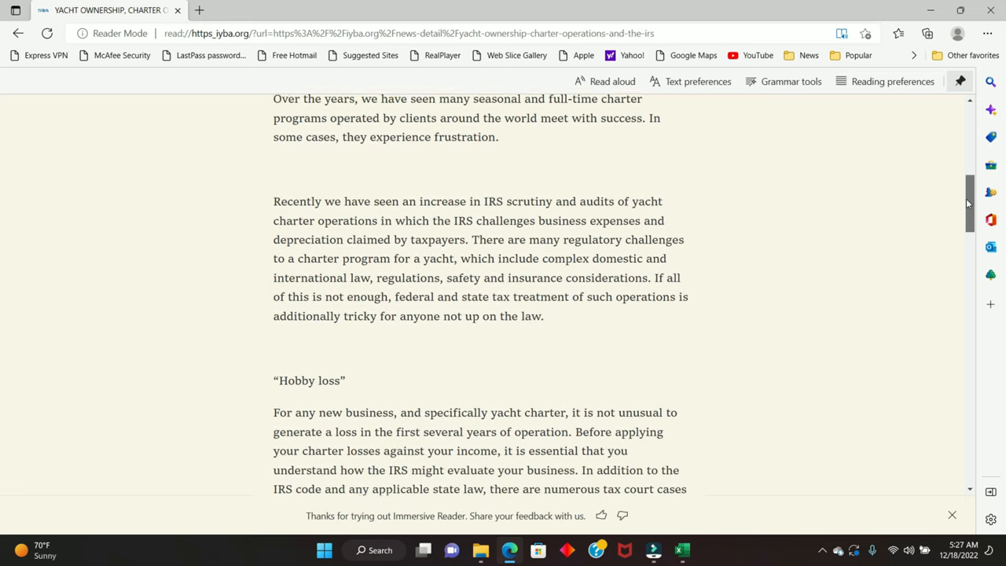
scroll("down", 3)
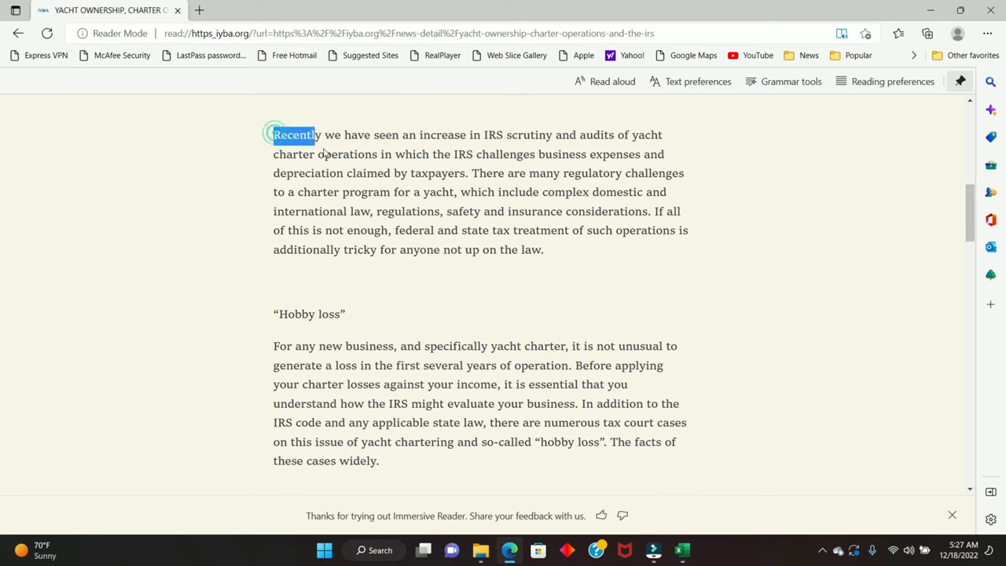
left_click_drag(296, 135, 543, 248)
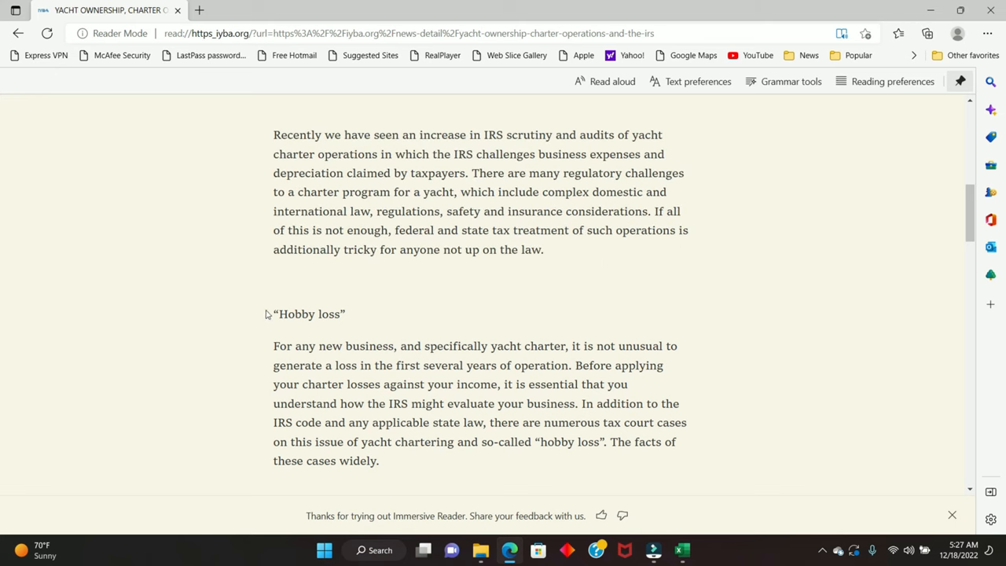
double_click(308, 315)
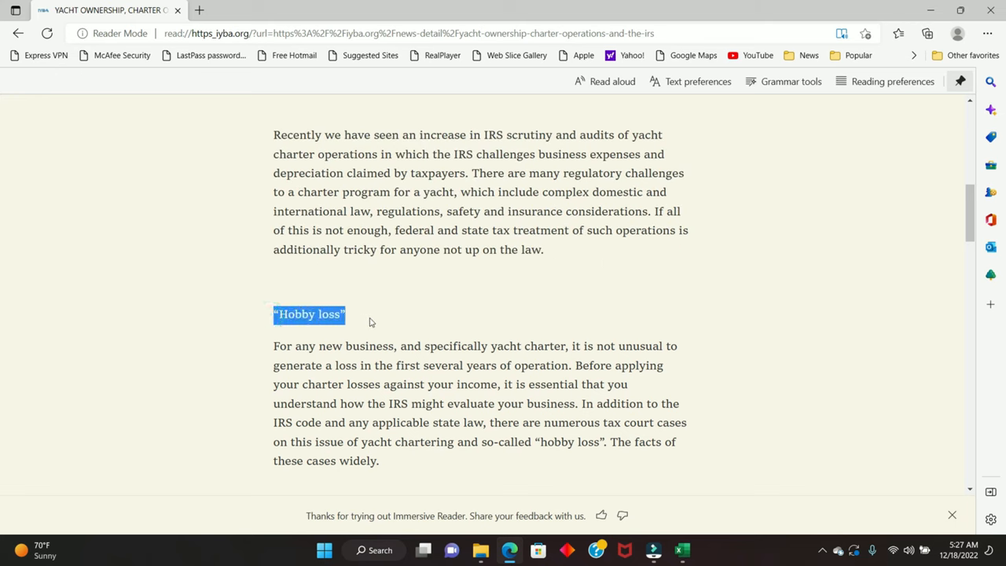
mouse_move(730, 402)
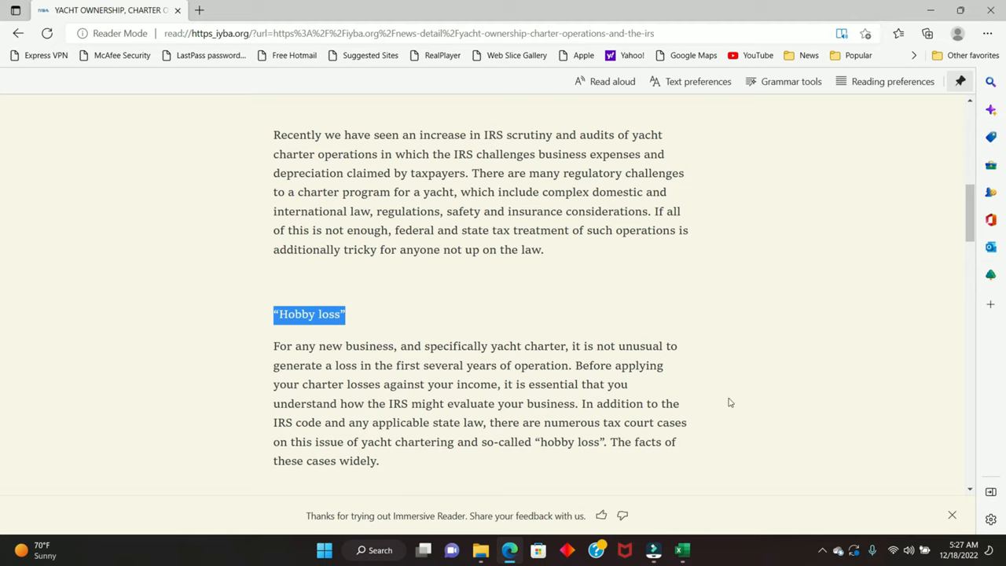
left_click(732, 402)
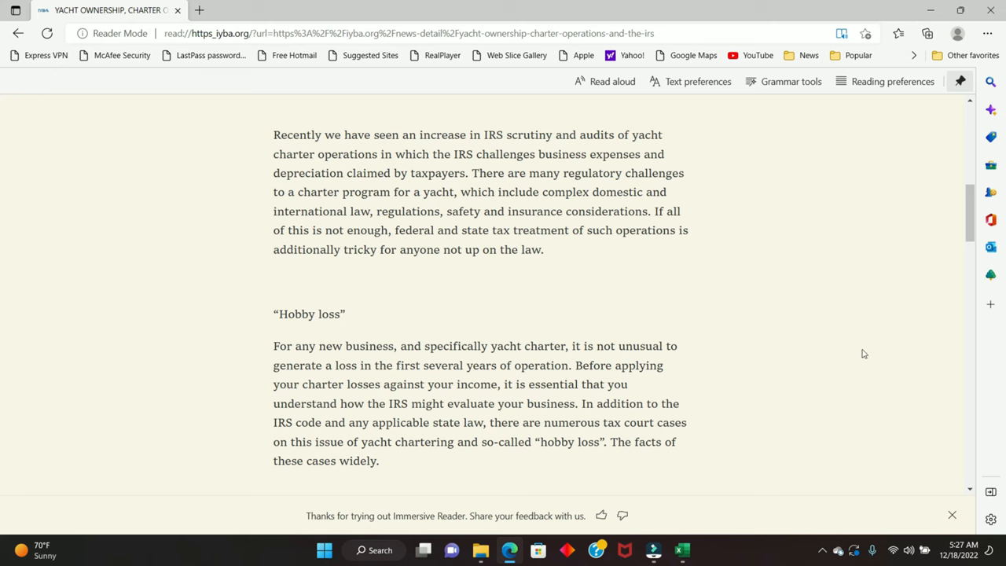
- Highlight the paragraph on hobby treatment and limited tax benefits, then clear the highlight
scroll("down", 3)
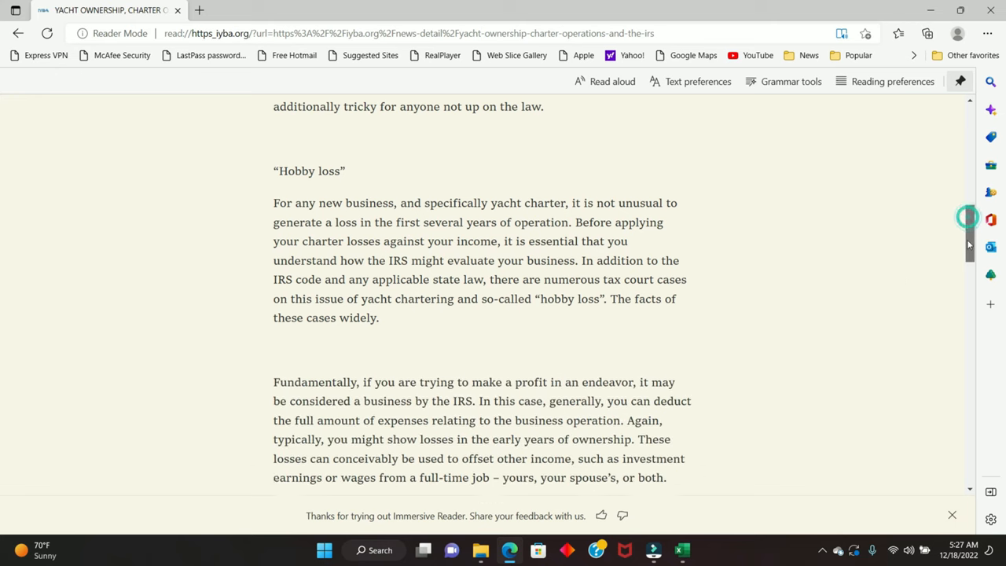
scroll("down", 3)
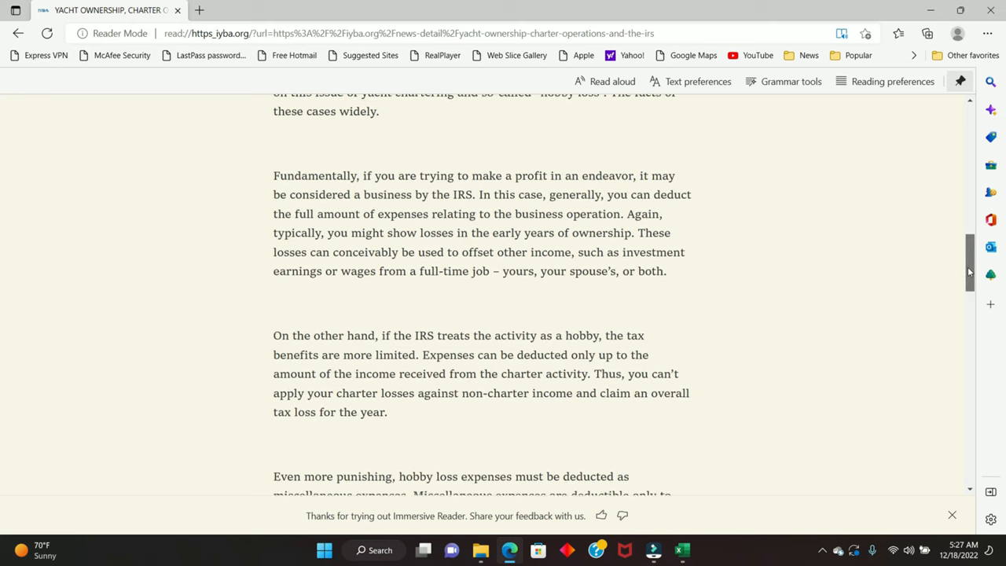
scroll("down", 3)
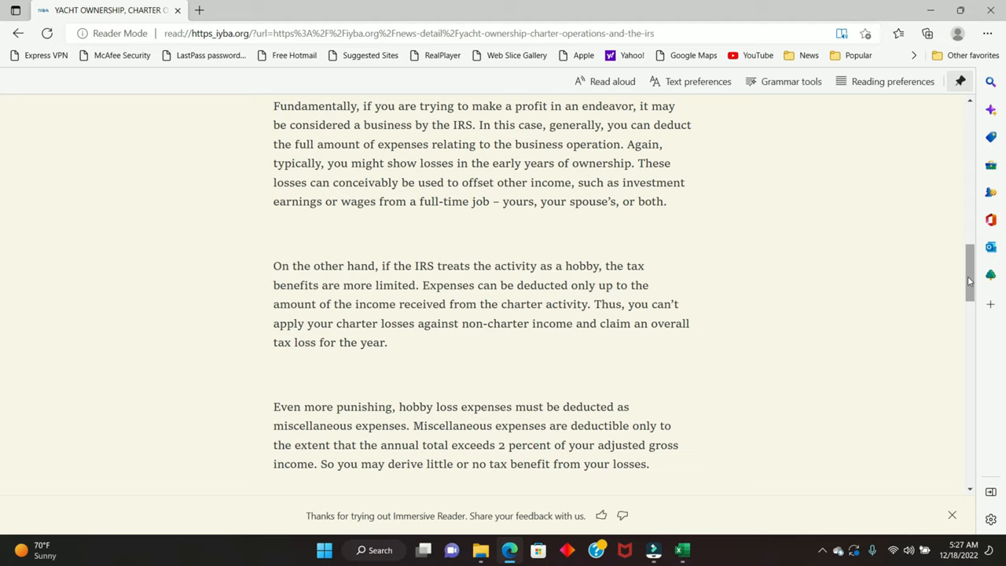
mouse_move(273, 271)
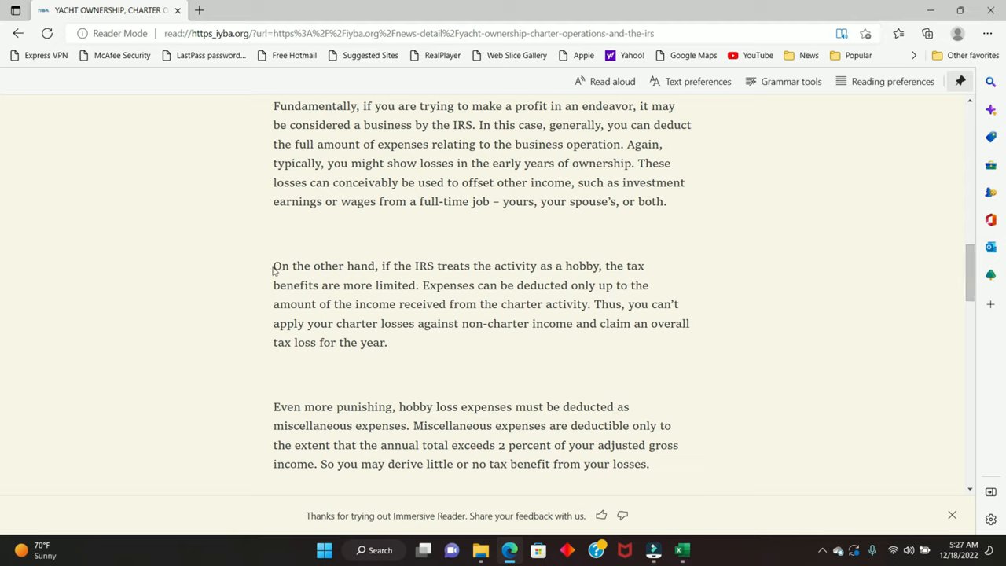
left_click_drag(274, 266, 551, 286)
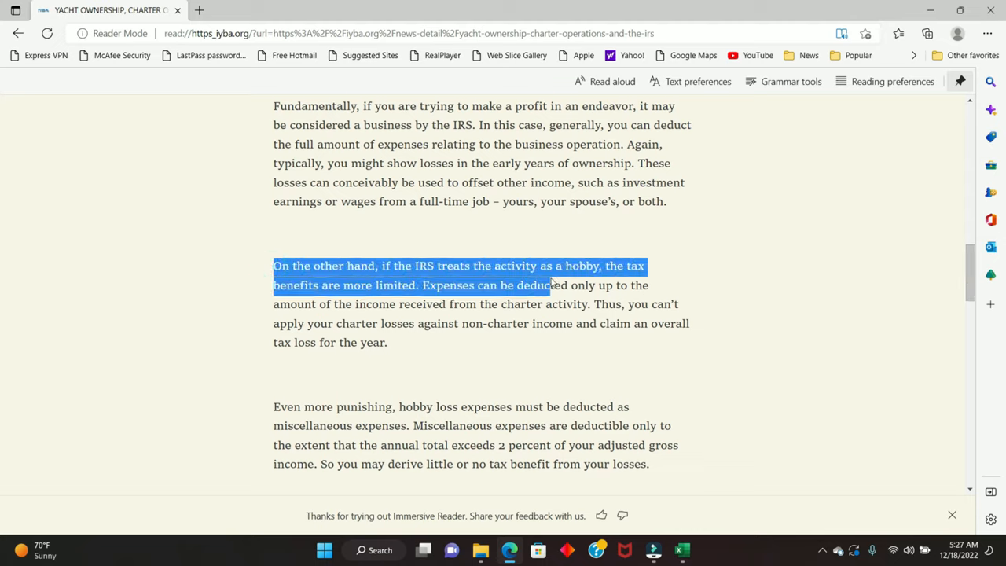
left_click_drag(550, 285, 386, 343)
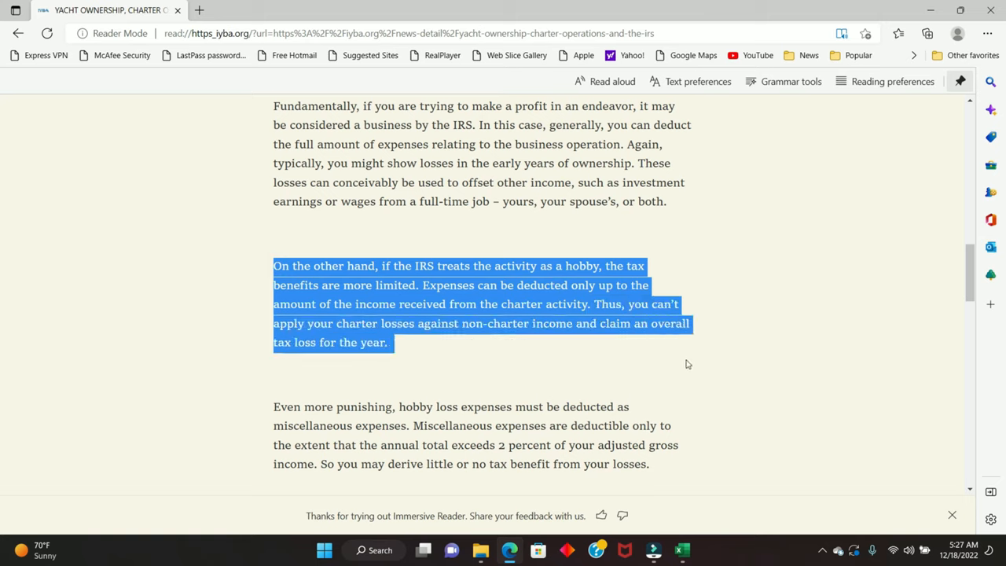
mouse_move(876, 355)
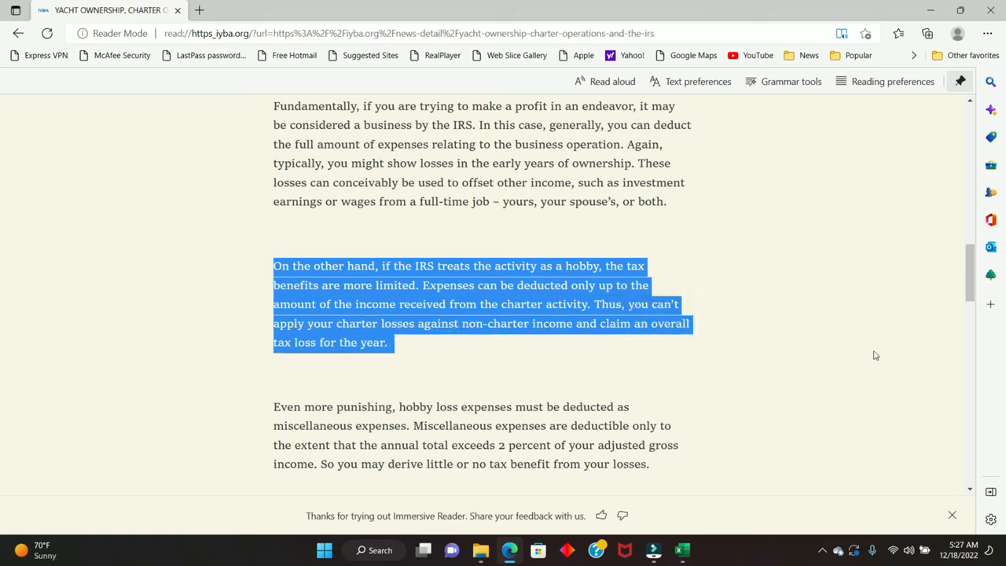
mouse_move(840, 384)
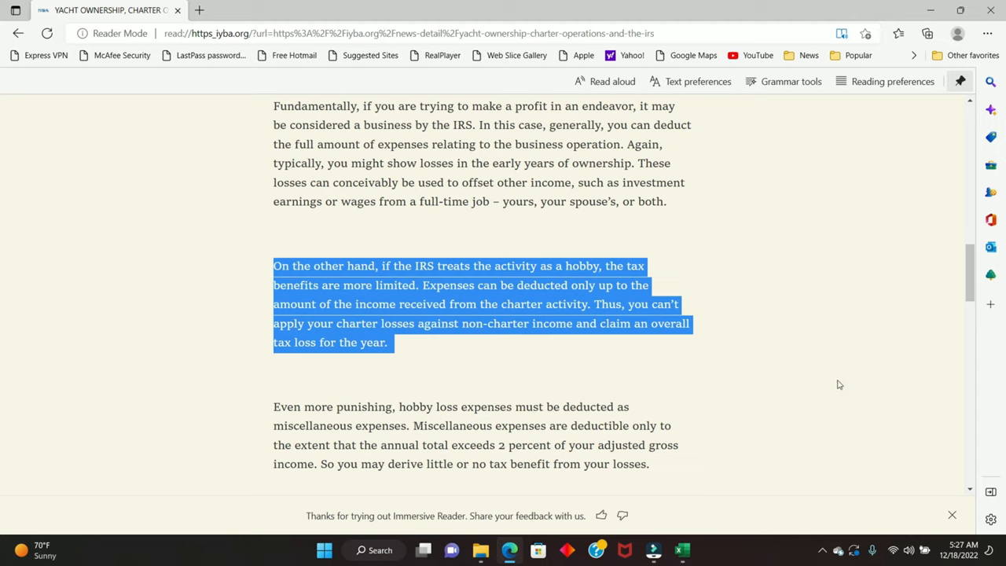
mouse_move(846, 399)
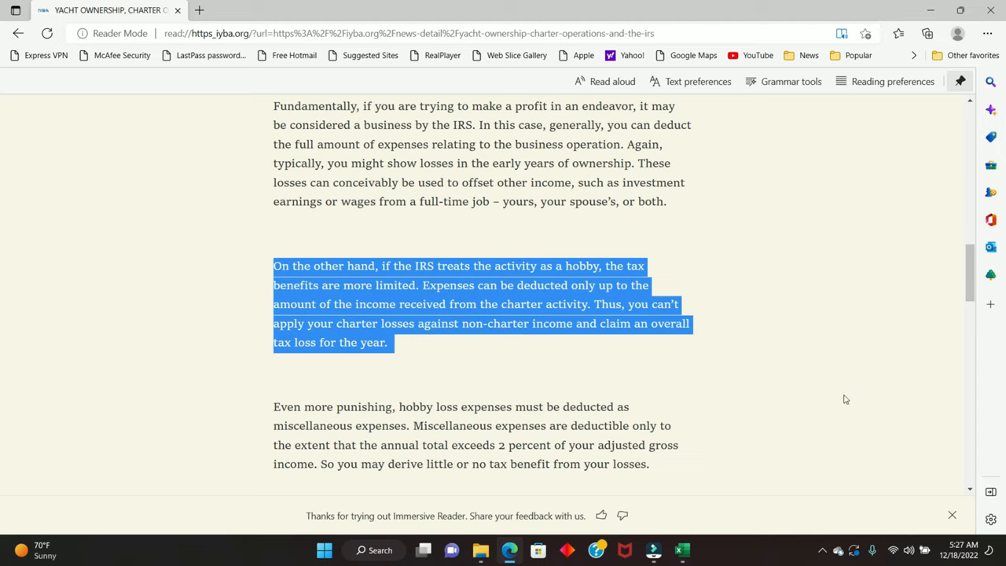
left_click(846, 399)
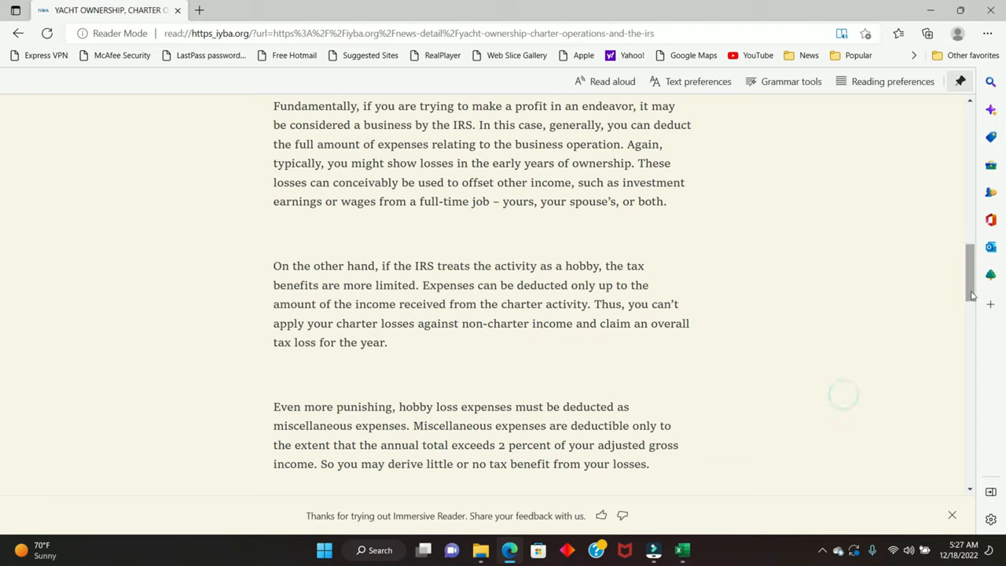
- Scroll through the article's closing advice down to the author note
scroll("down", 3)
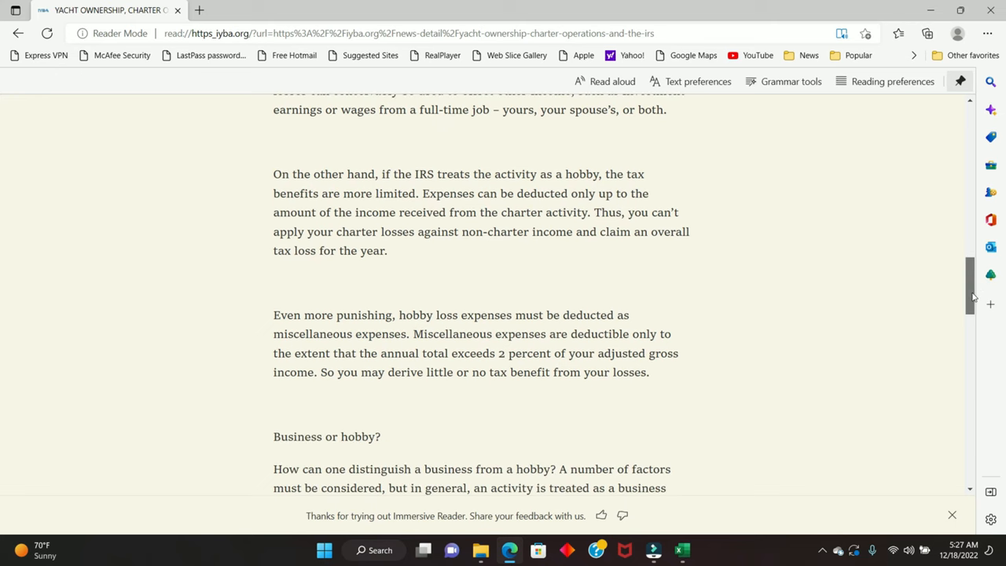
scroll("down", 3)
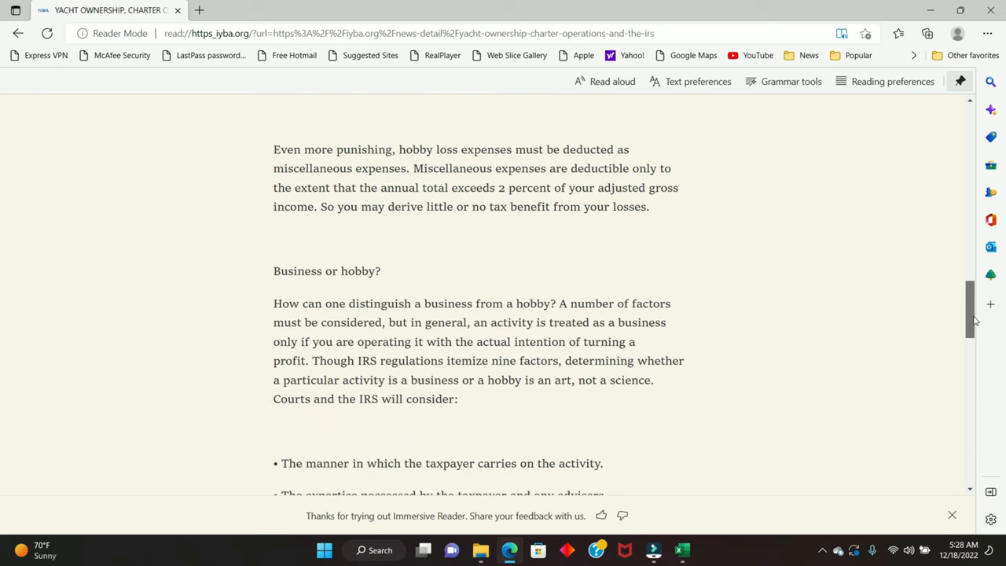
scroll("down", 3)
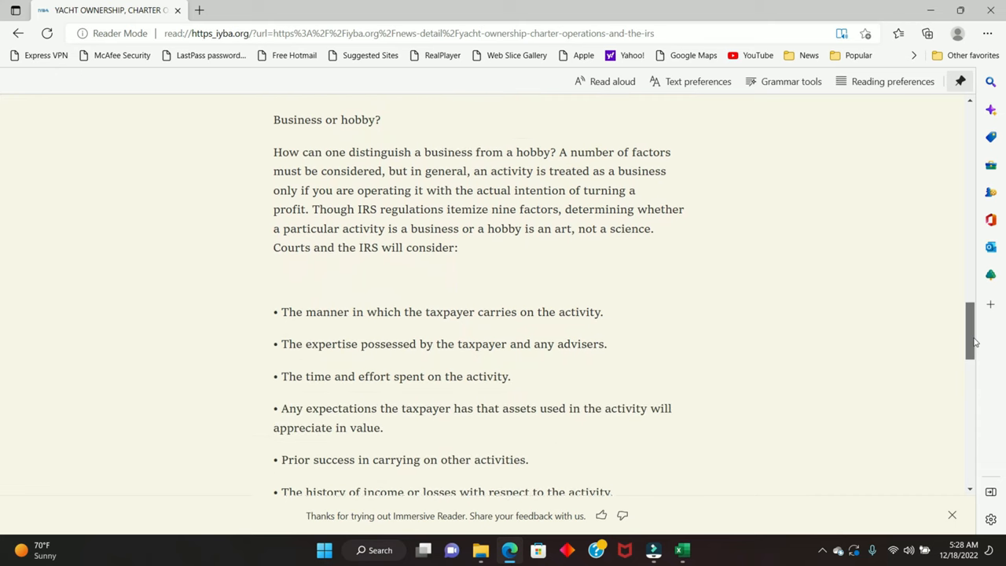
scroll("down", 3)
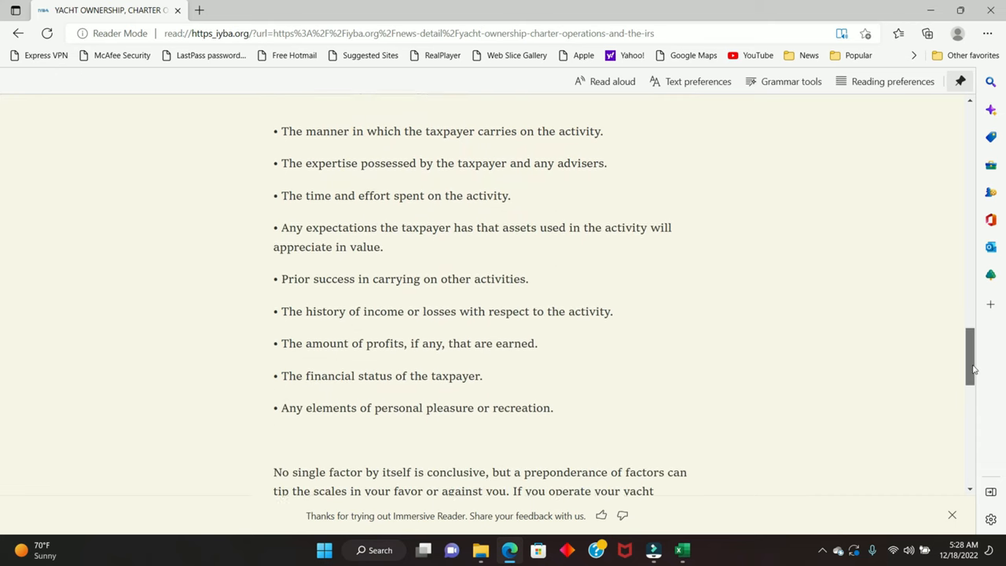
scroll("down", 3)
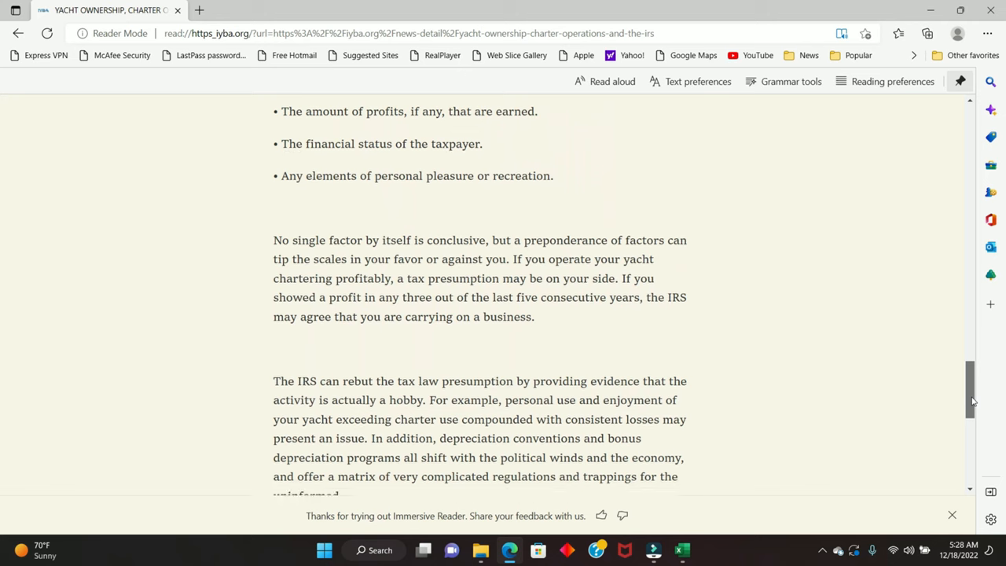
scroll("down", 3)
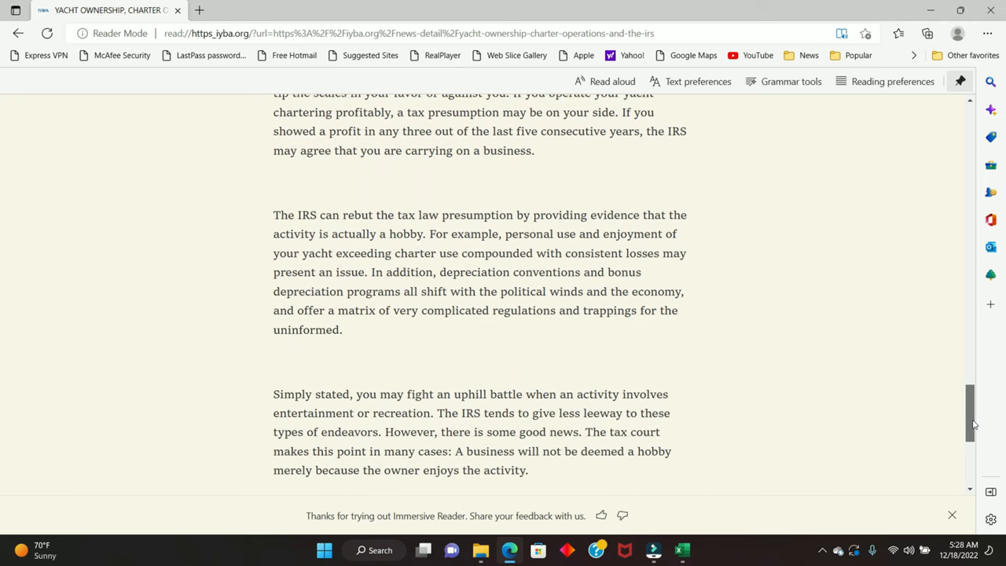
scroll("down", 3)
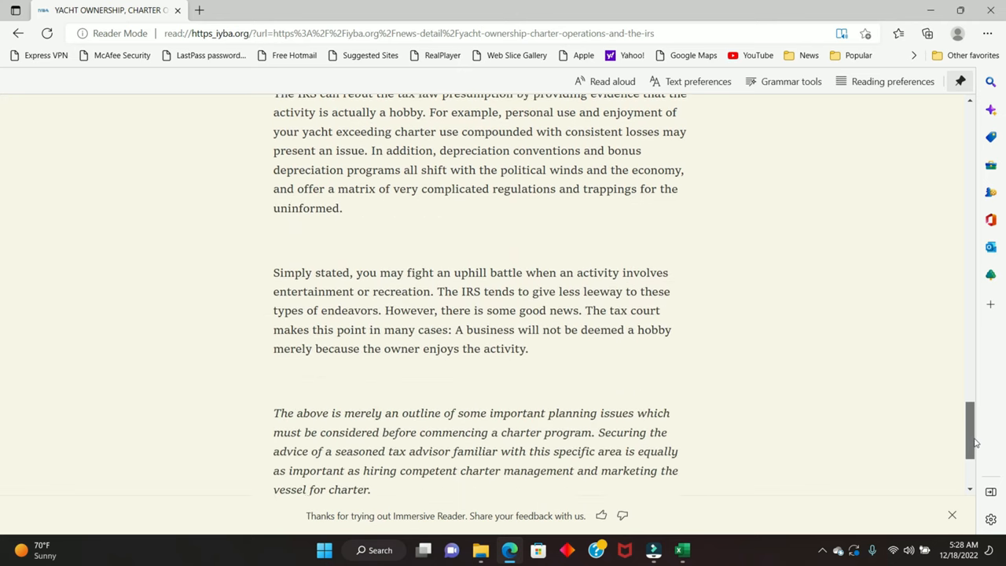
scroll("down", 3)
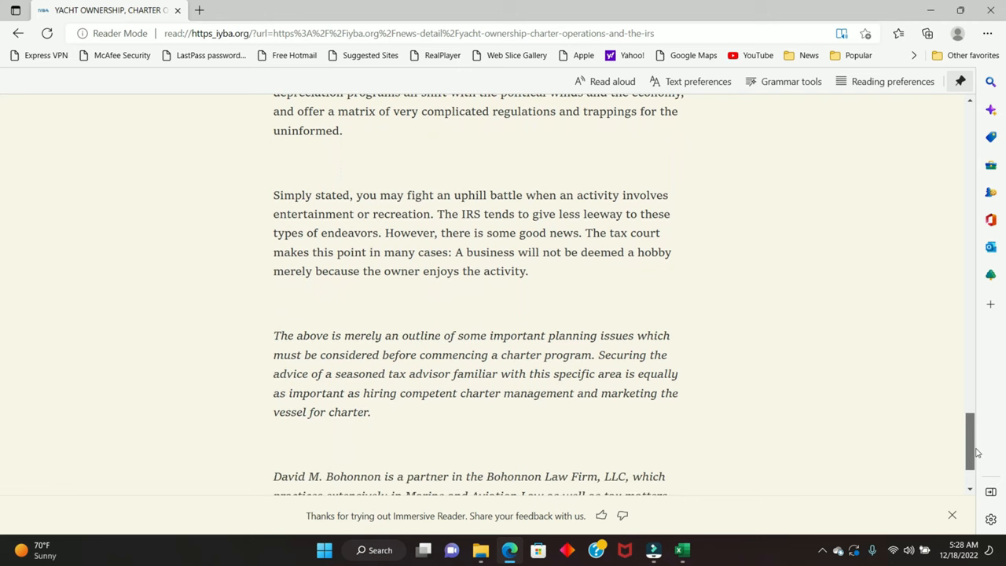
scroll("down", 3)
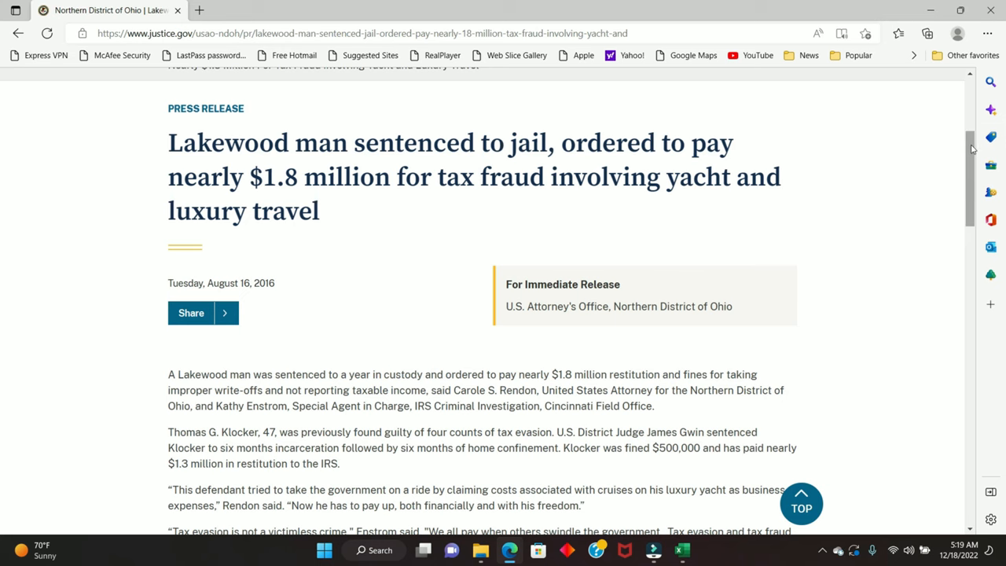
- Scroll through the Justice Department press release on the Lakewood man's yacht tax-fraud sentencing
scroll("down", 3)
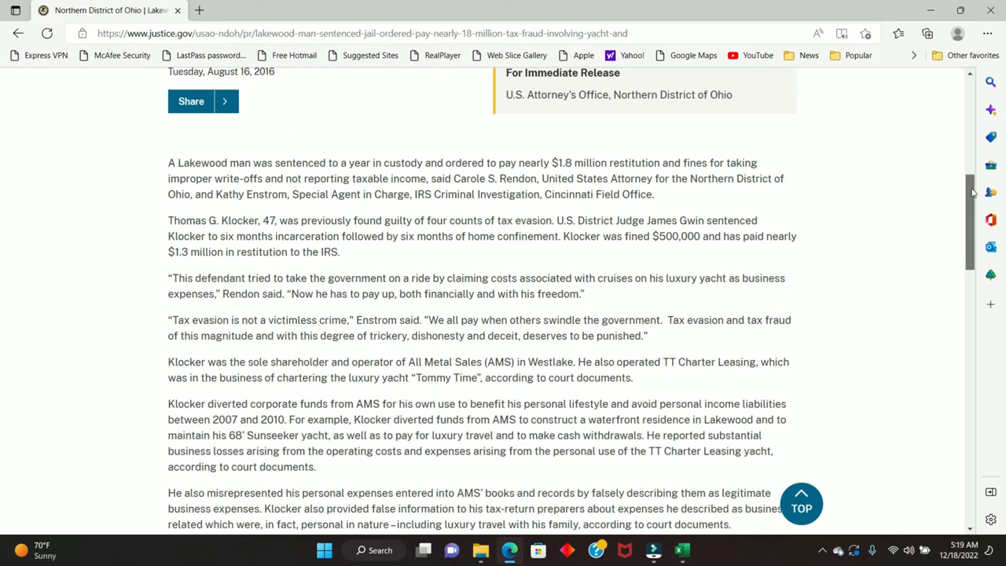
scroll("down", 3)
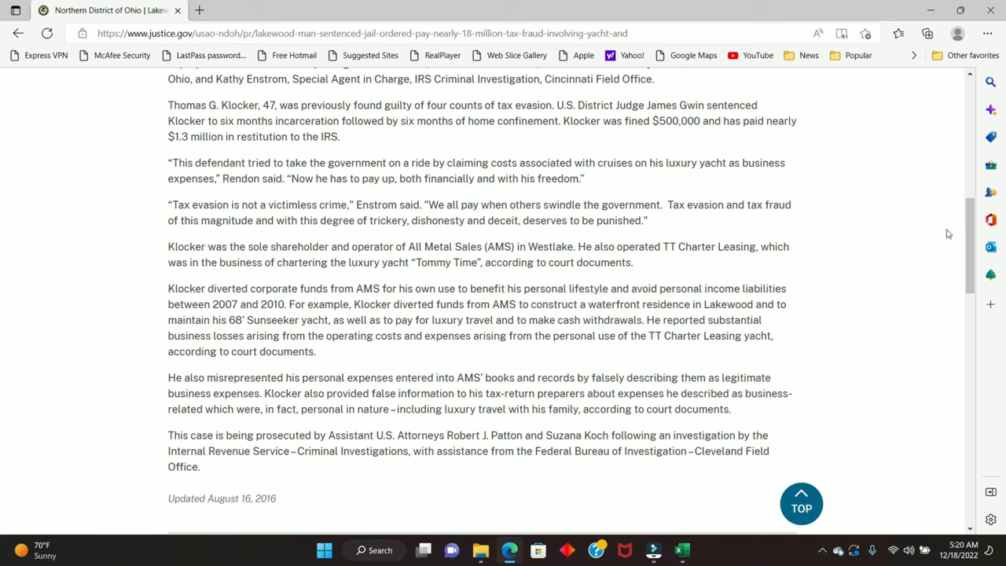
scroll("up", 3)
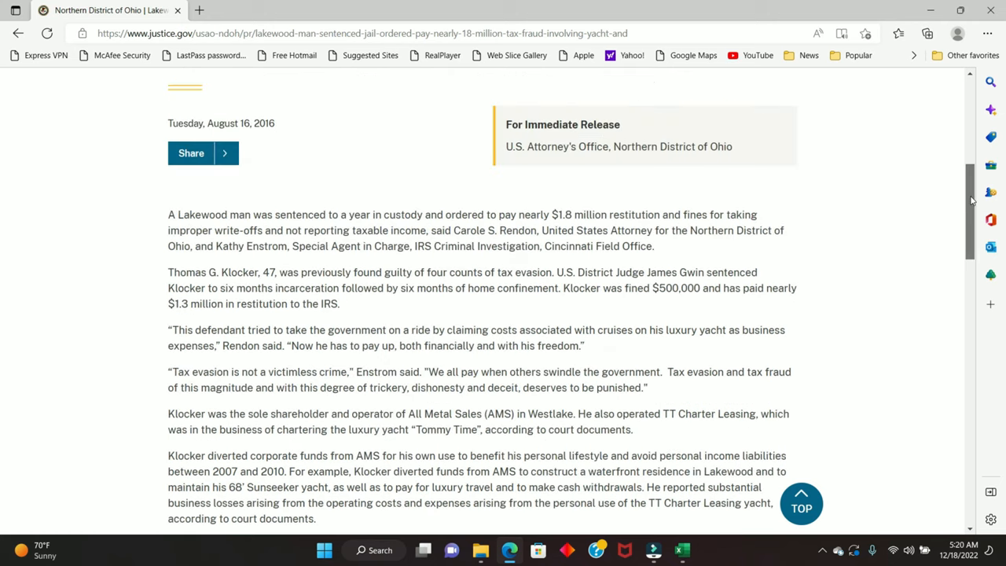
scroll("down", 3)
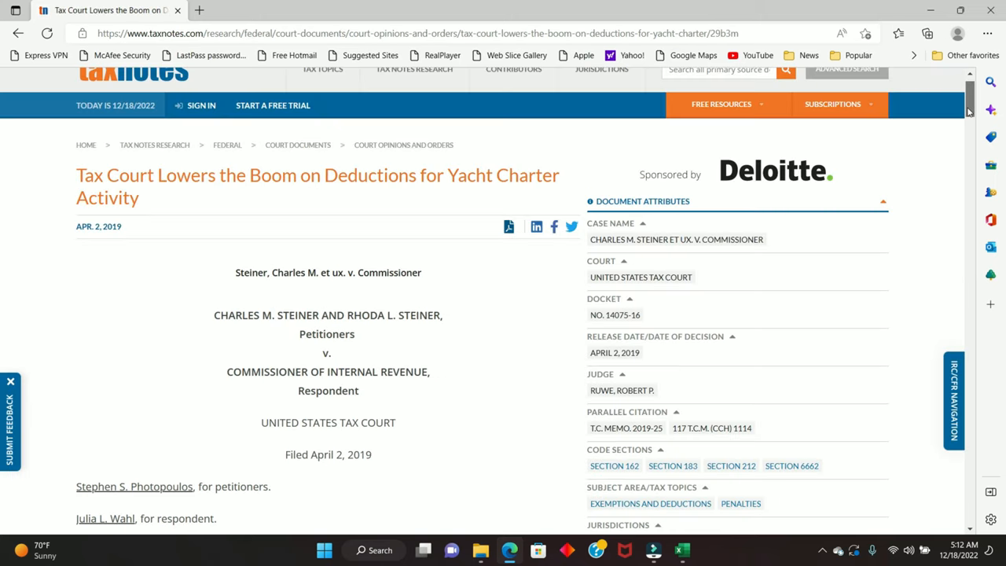
- Scroll the Steiner v. Commissioner opinion into its Findings of Fact on the Triumphant Lady yacht charter
scroll("down", 3)
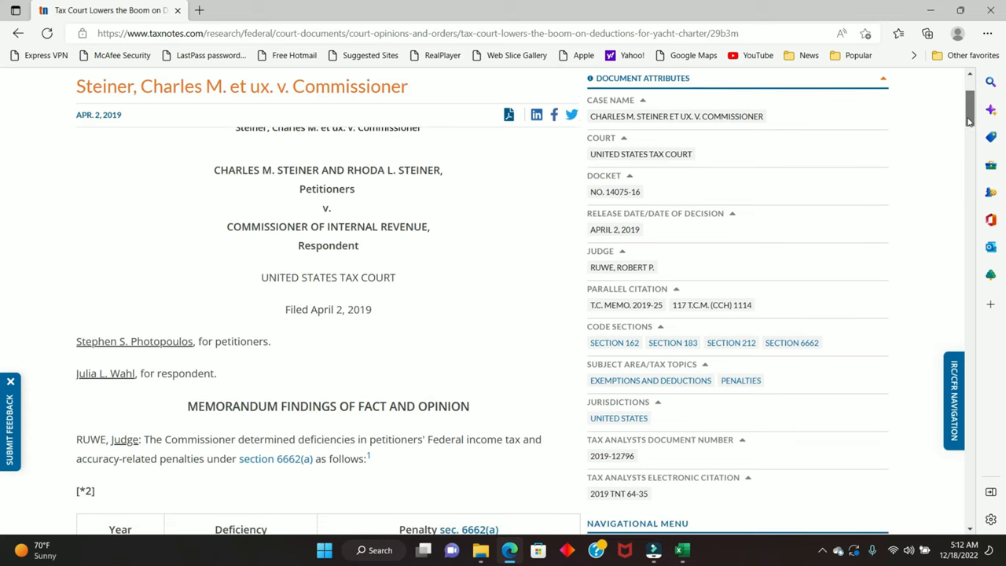
scroll("down", 3)
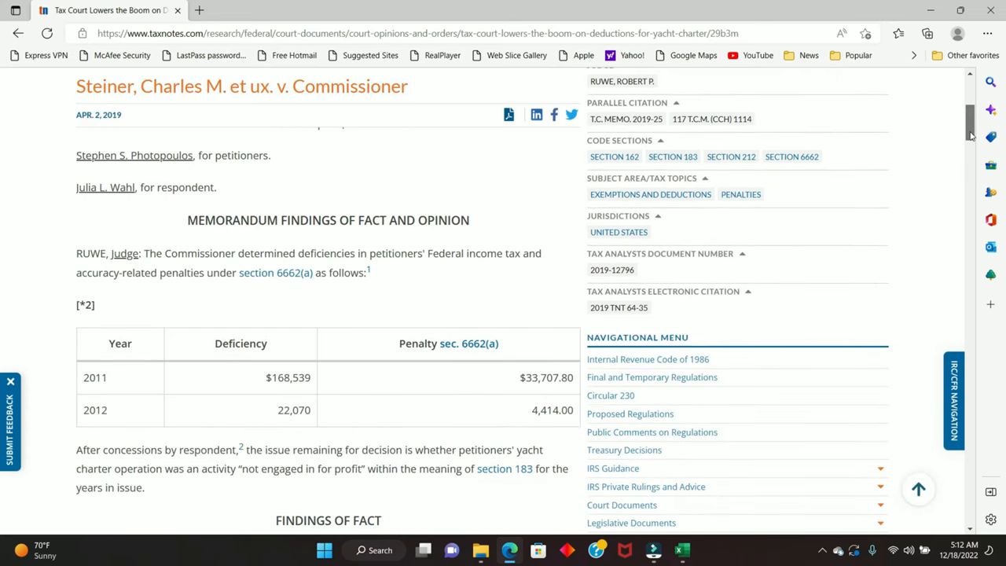
scroll("down", 3)
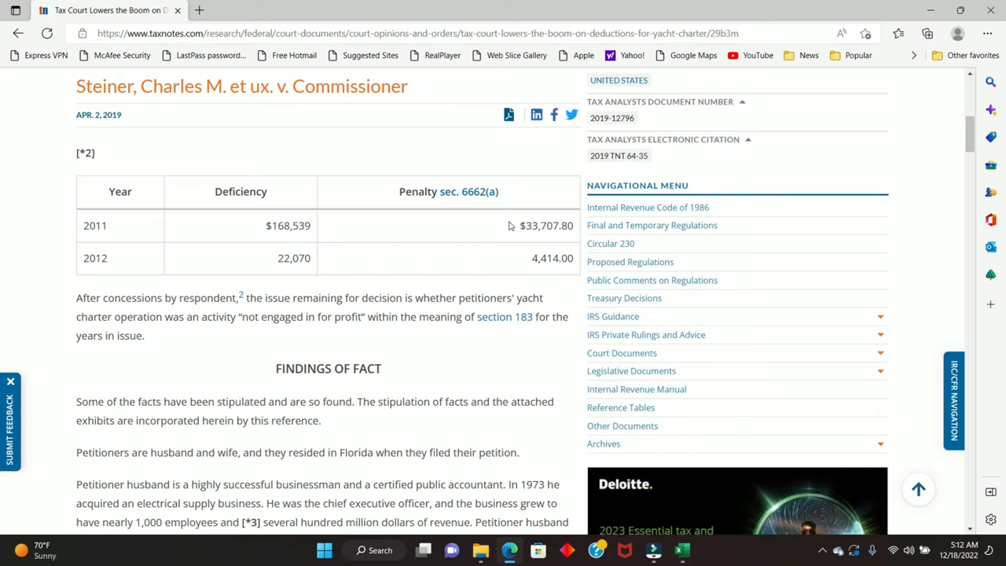
left_click_drag(519, 227, 570, 258)
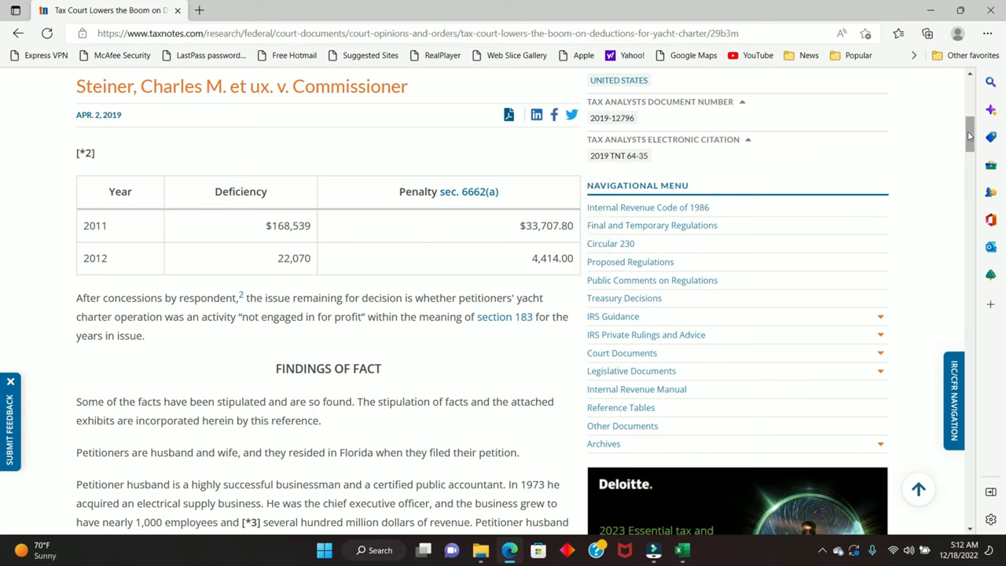
scroll("down", 3)
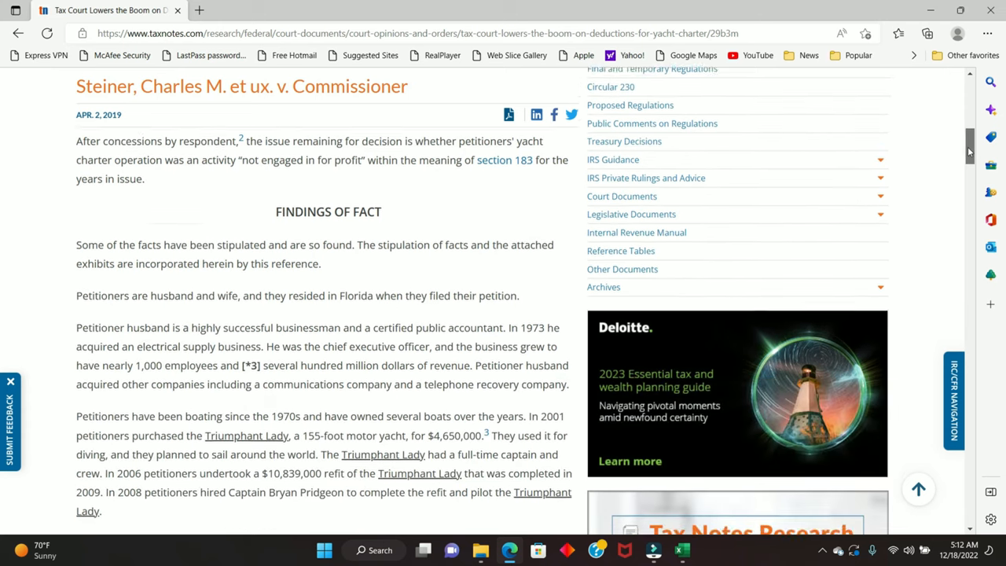
scroll("down", 3)
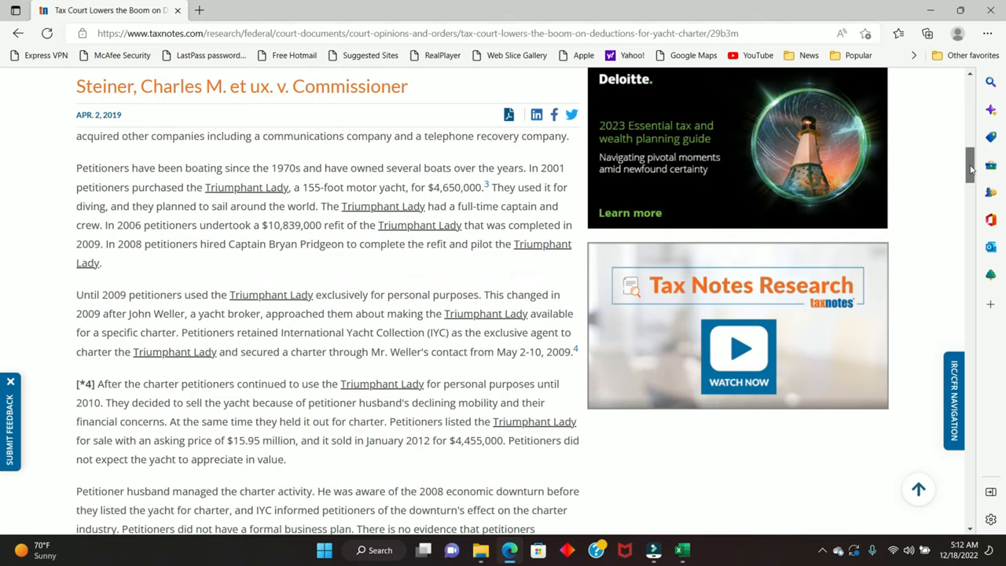
scroll("down", 3)
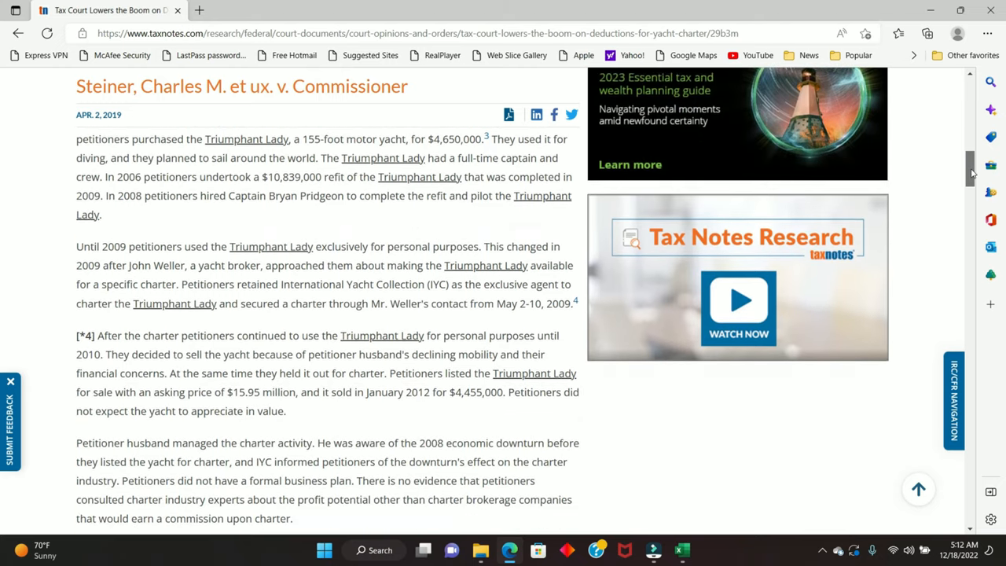